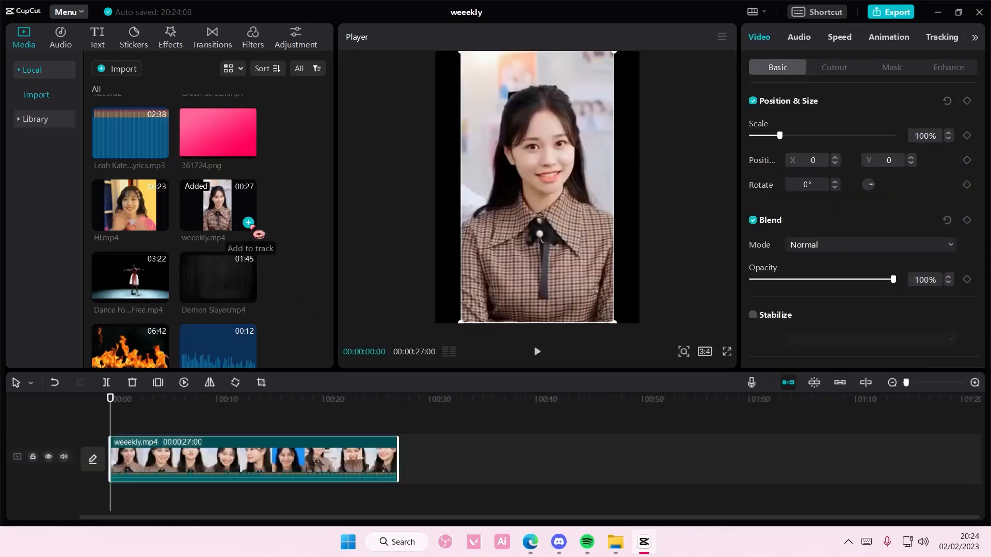
mouse_move(638, 348)
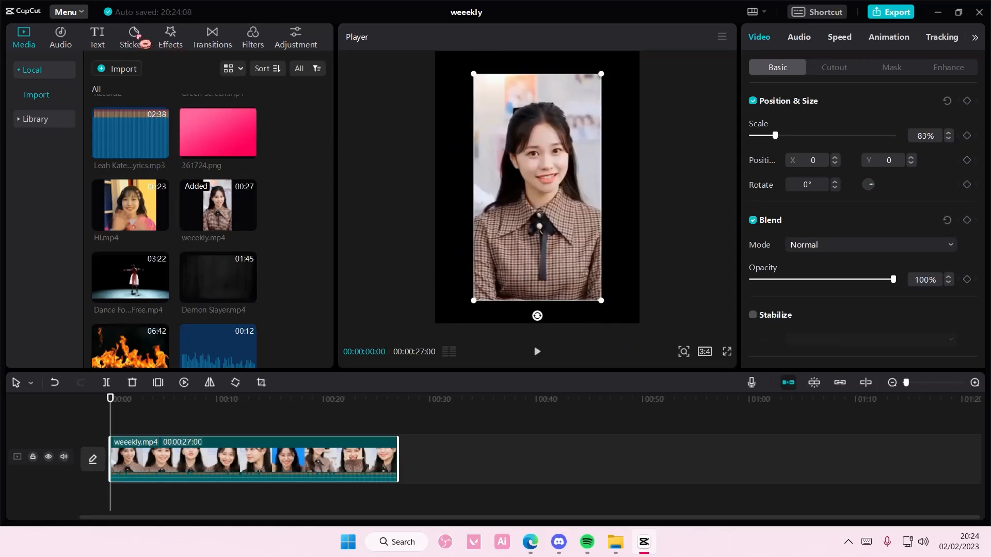
Add the phone-frame sticker from Stickers > Frame at 111% scale, spanning the whole clip
left_click(132, 37)
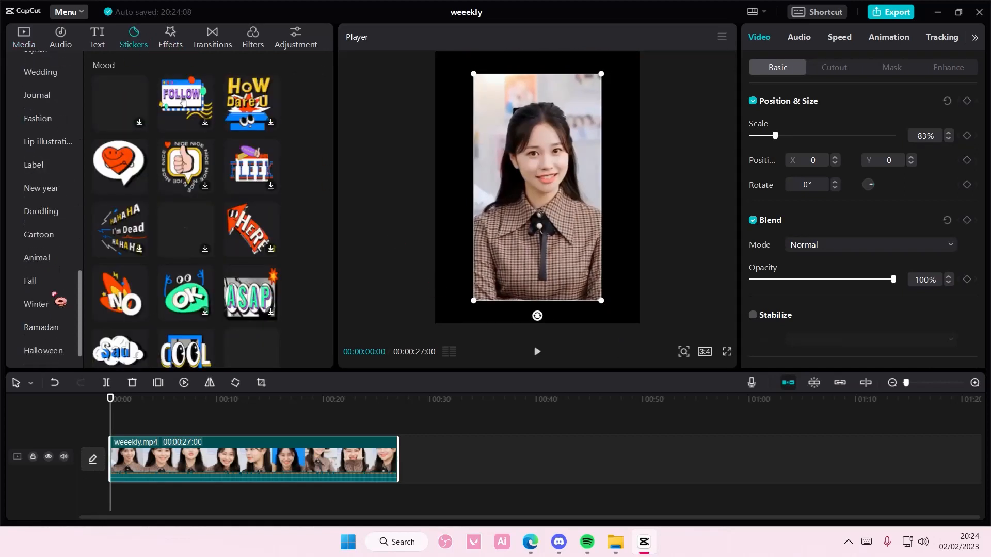
scroll("up", 3)
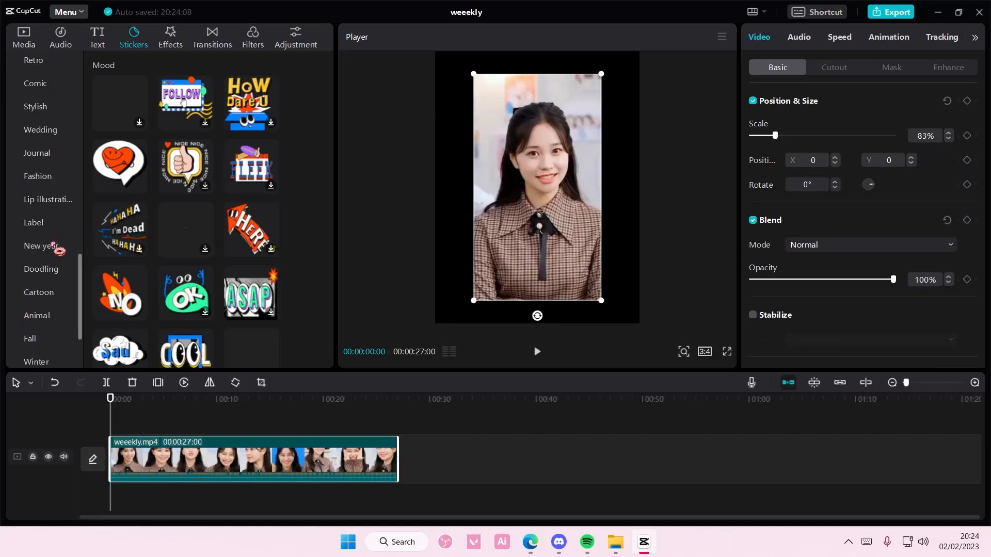
left_click(34, 72)
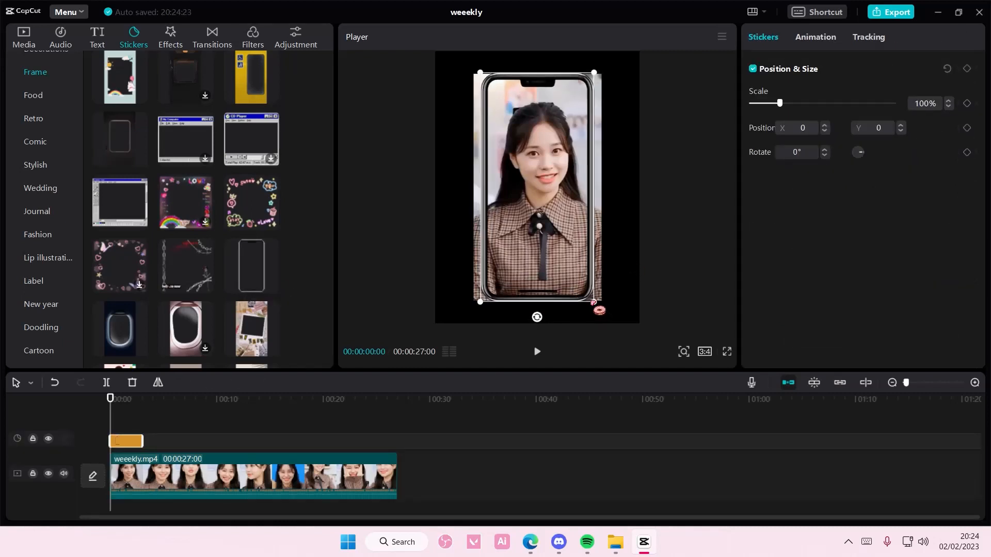
left_click(253, 477)
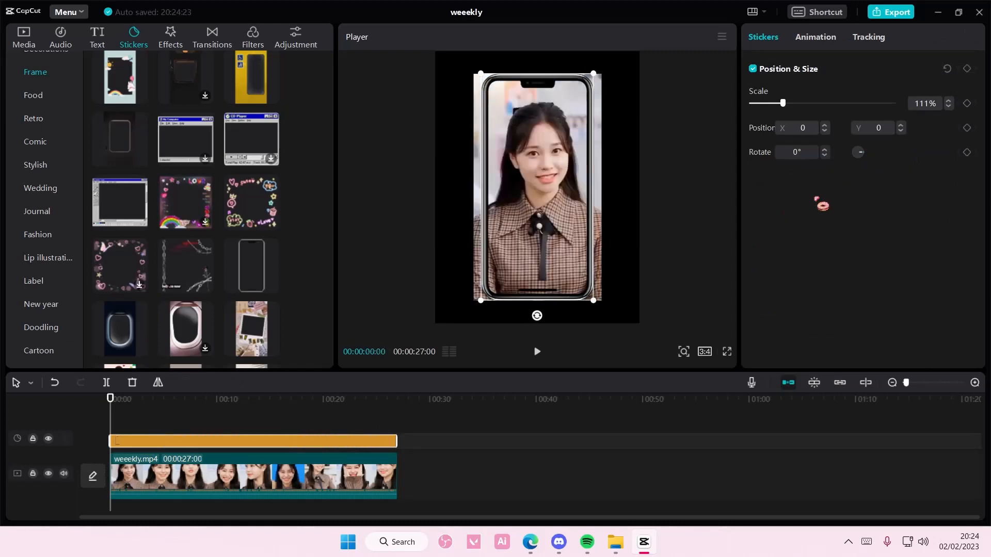
left_click(253, 477)
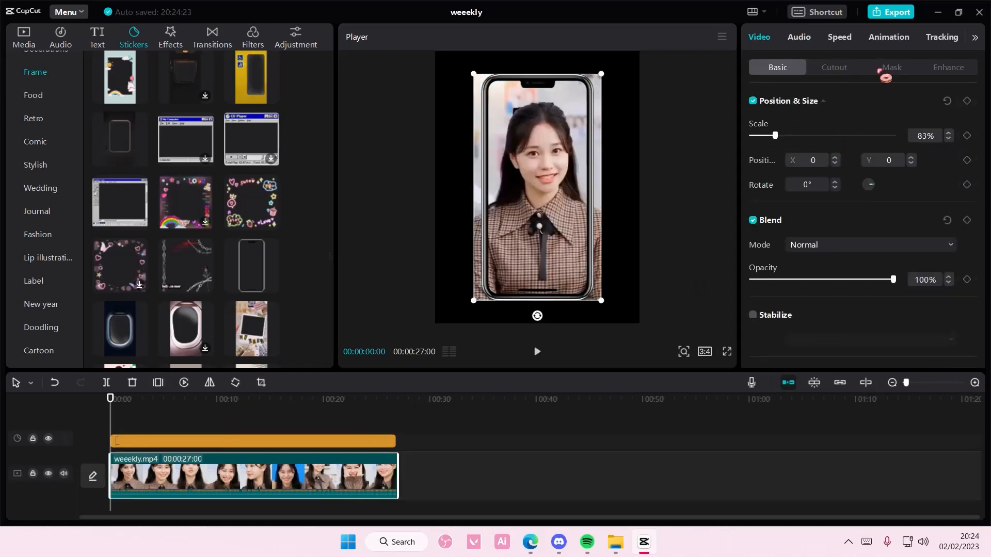
Apply a Rectangle mask to the video with round corners set to 28
left_click(890, 67)
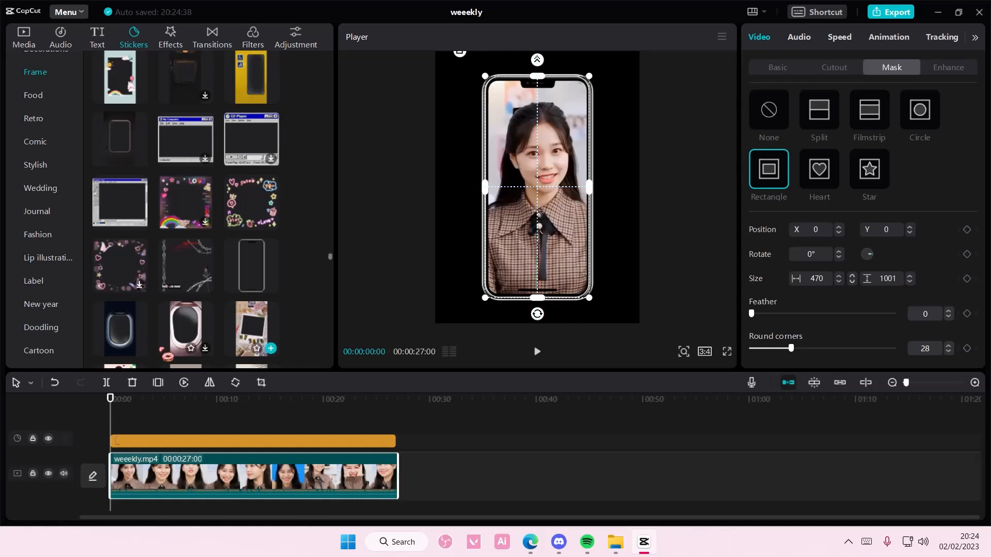
scroll("down", 3)
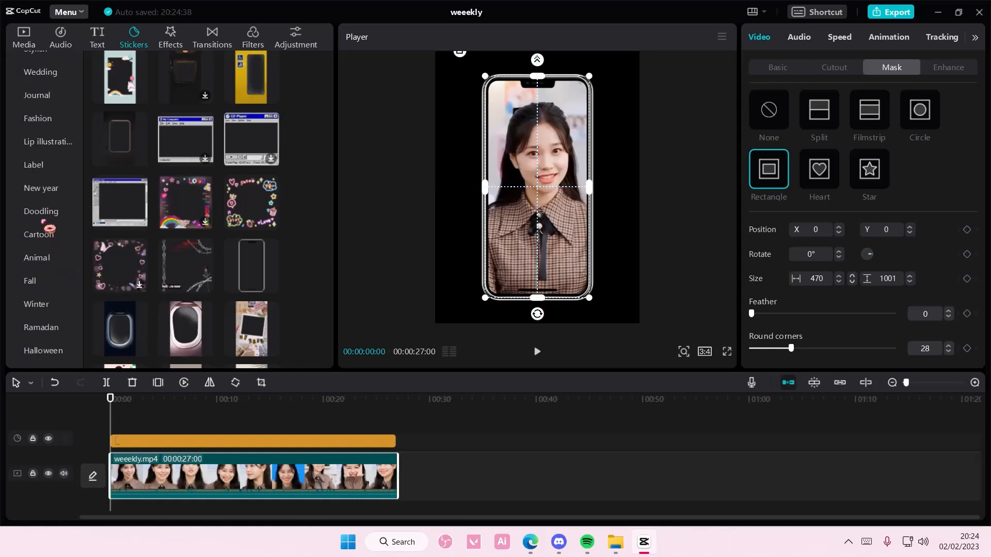
Add the red polka-dot bow sticker from the Doodling stickers
left_click(40, 211)
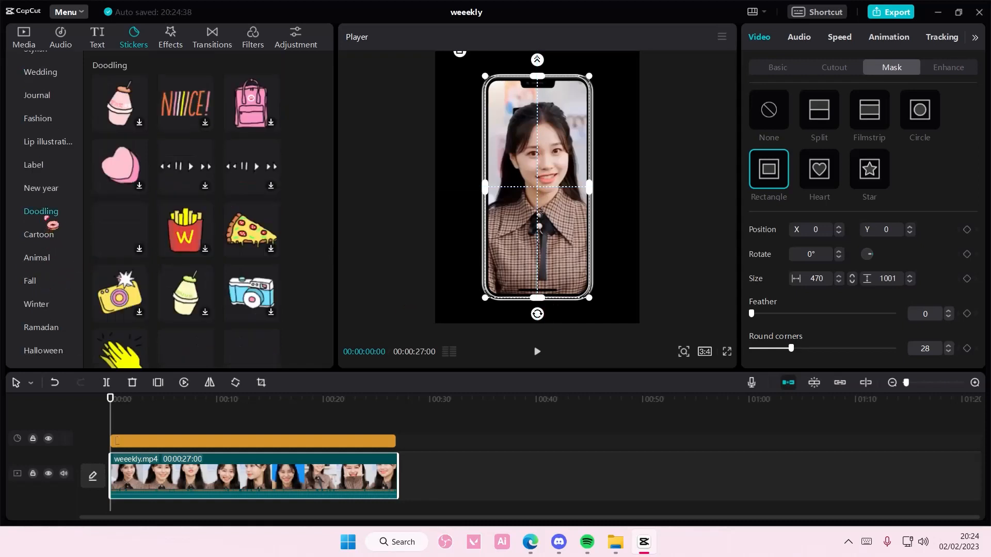
scroll("down", 3)
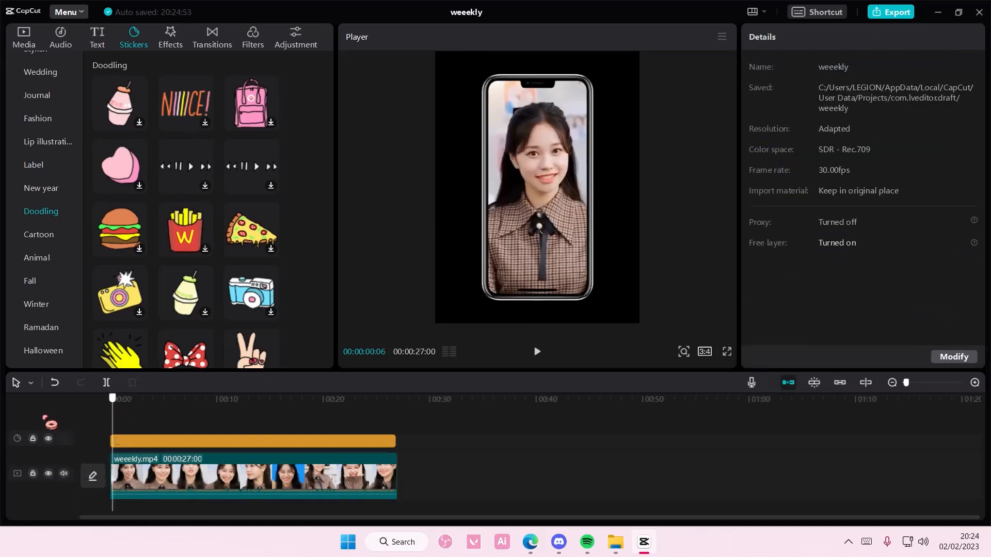
scroll("down", 3)
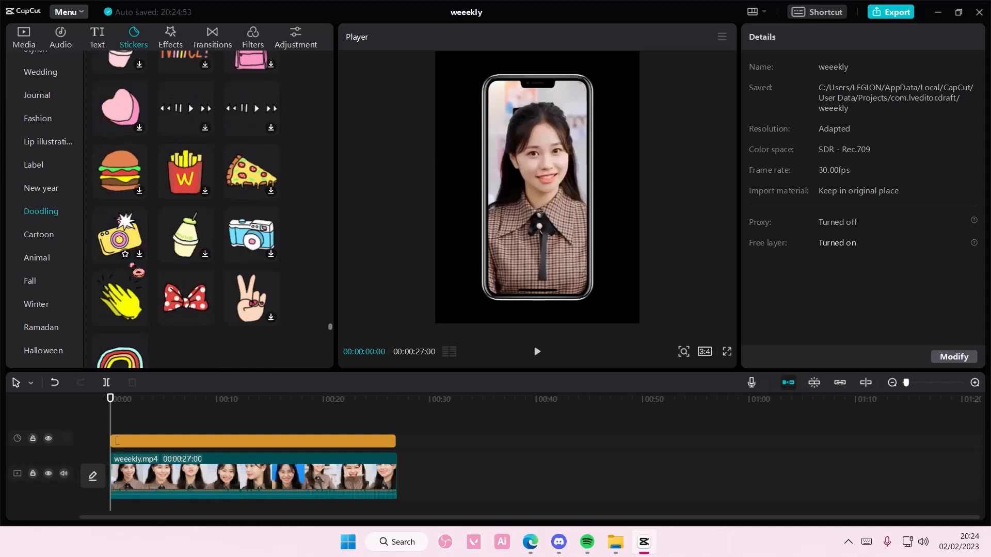
double_click(184, 297)
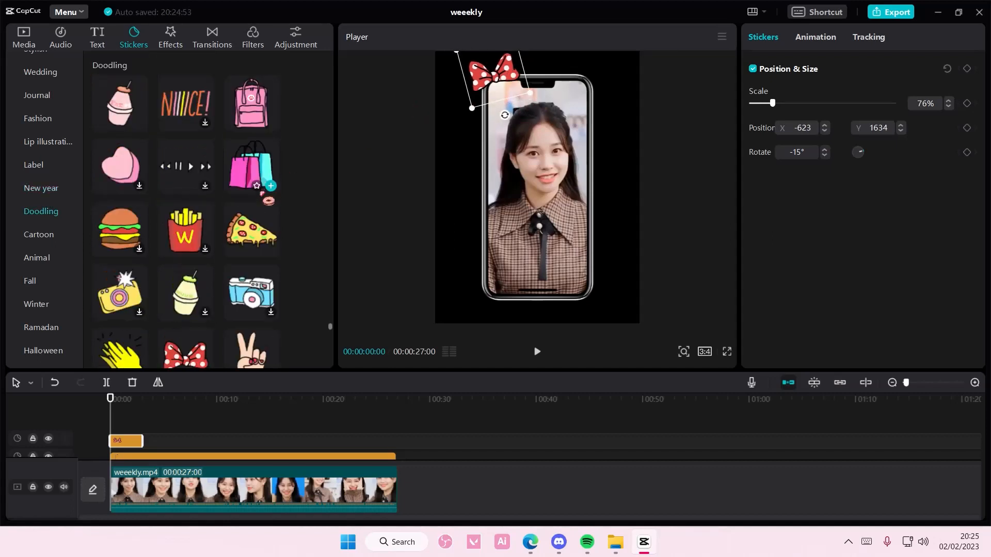
Add the player-controls and rainbow doodle stickers, each extended to the clip's full length
scroll("down", 3)
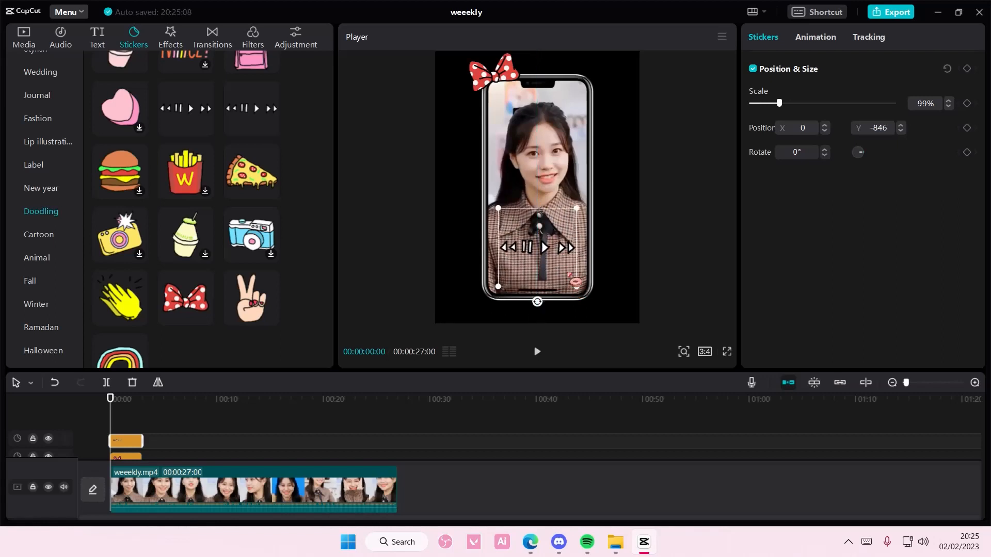
scroll("down", 3)
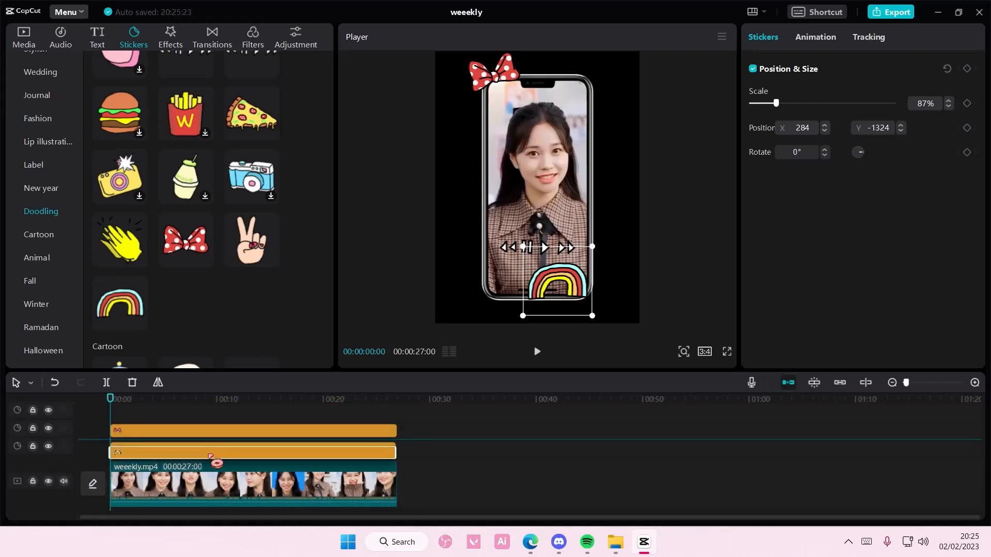
left_click(119, 302)
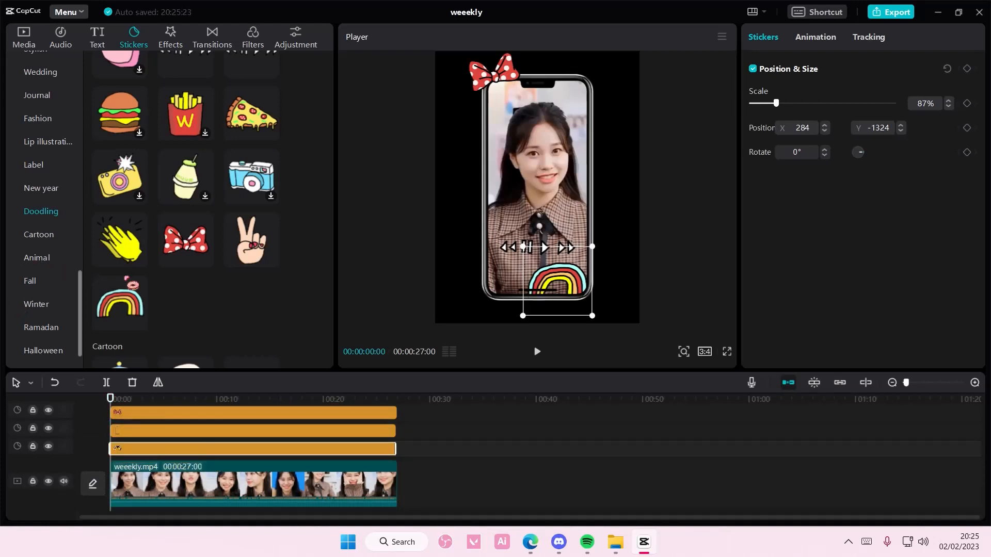
scroll("down", 3)
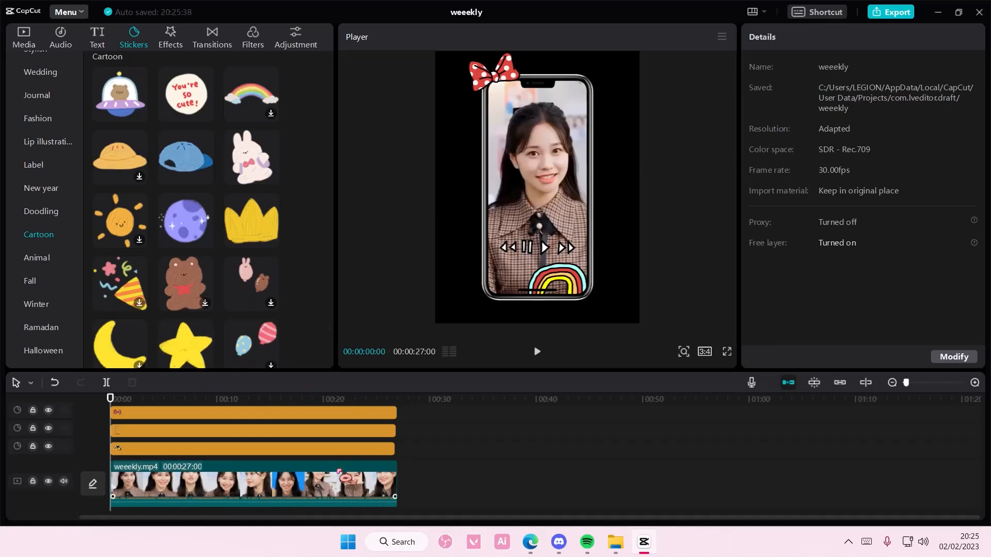
Set the video's Basic Canvas dropdown to Style
left_click(253, 483)
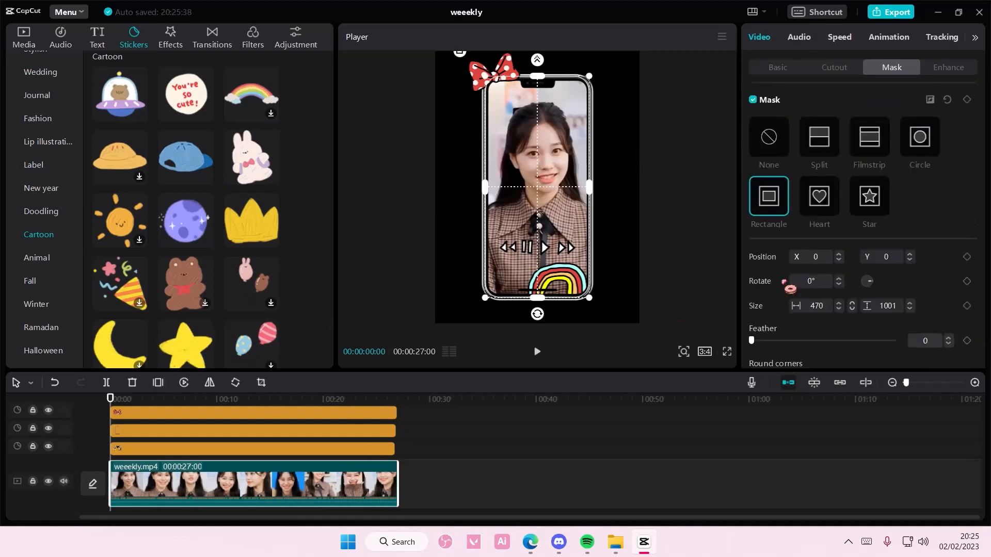
left_click(777, 67)
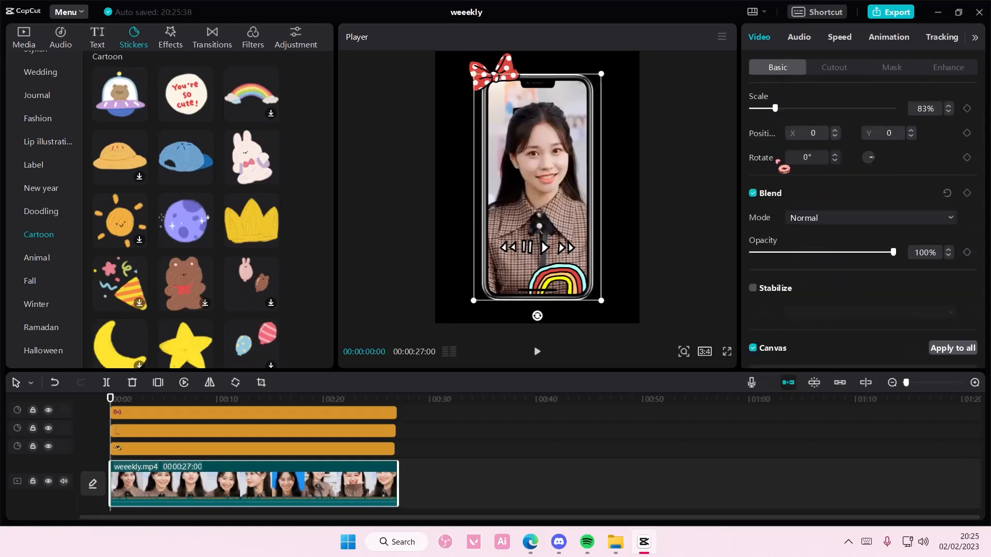
left_click(859, 341)
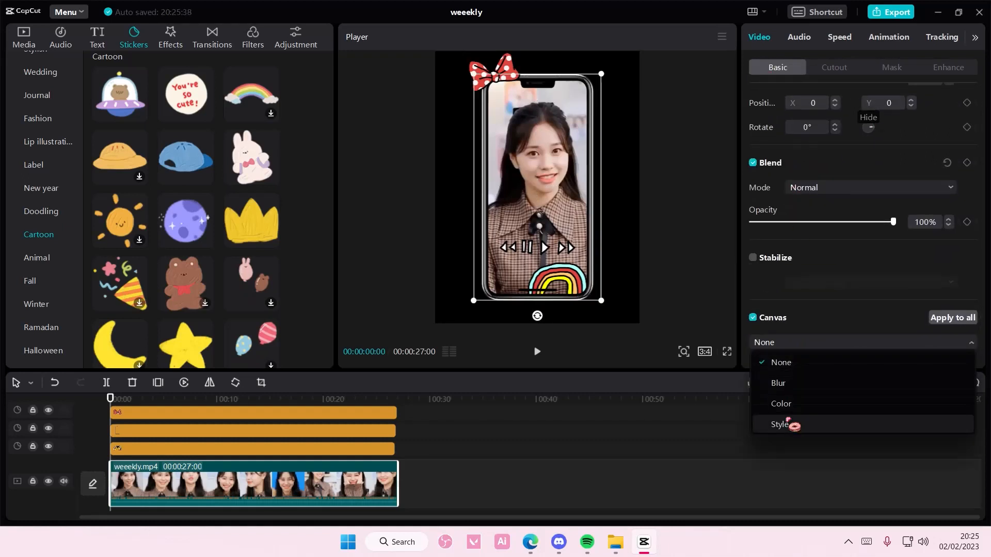
left_click(782, 424)
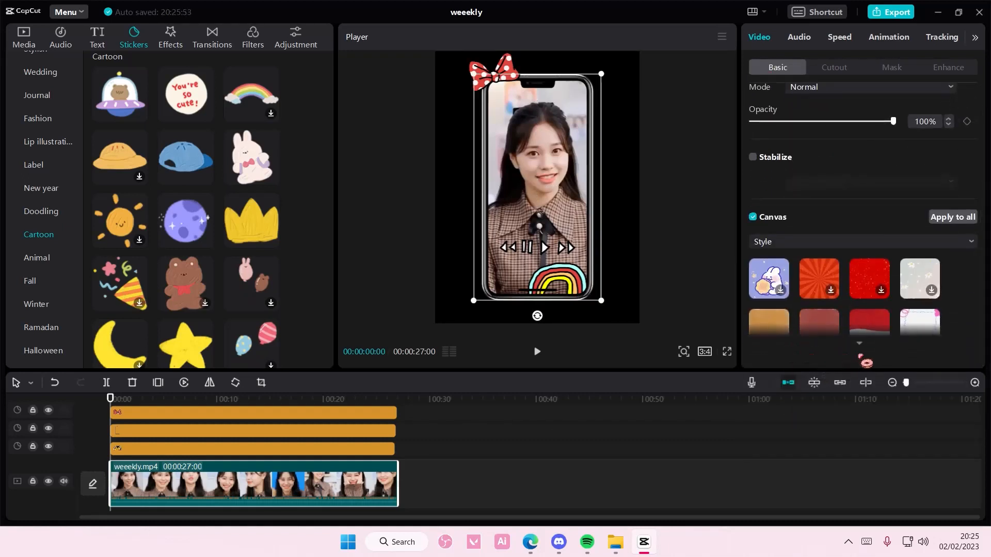
Mute the video track and reselect Style in the Canvas dropdown
scroll("down", 3)
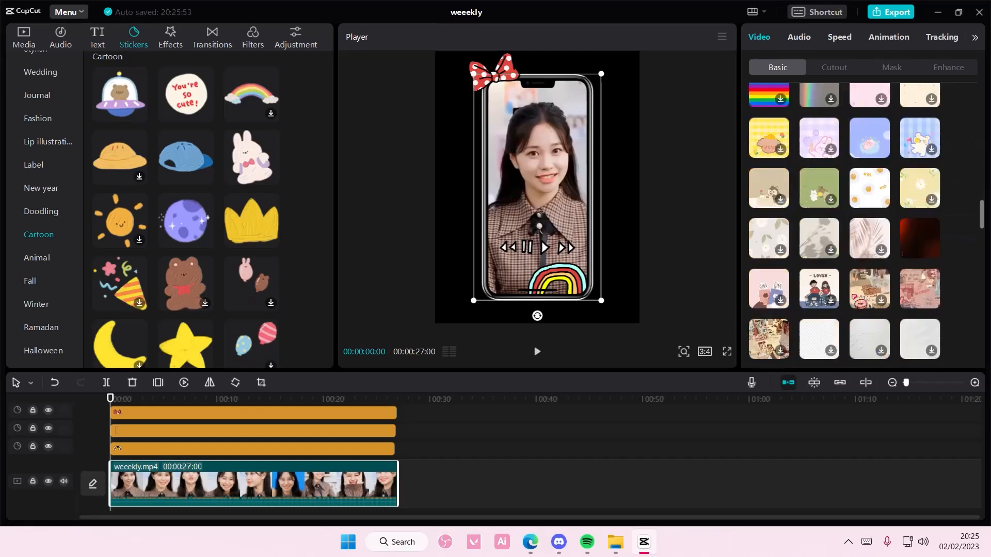
left_click(252, 432)
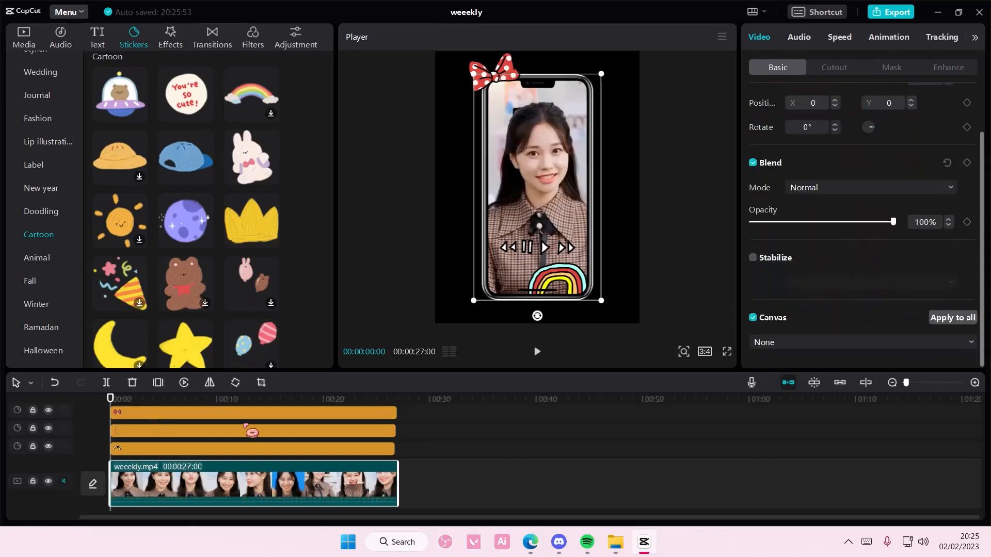
left_click(859, 342)
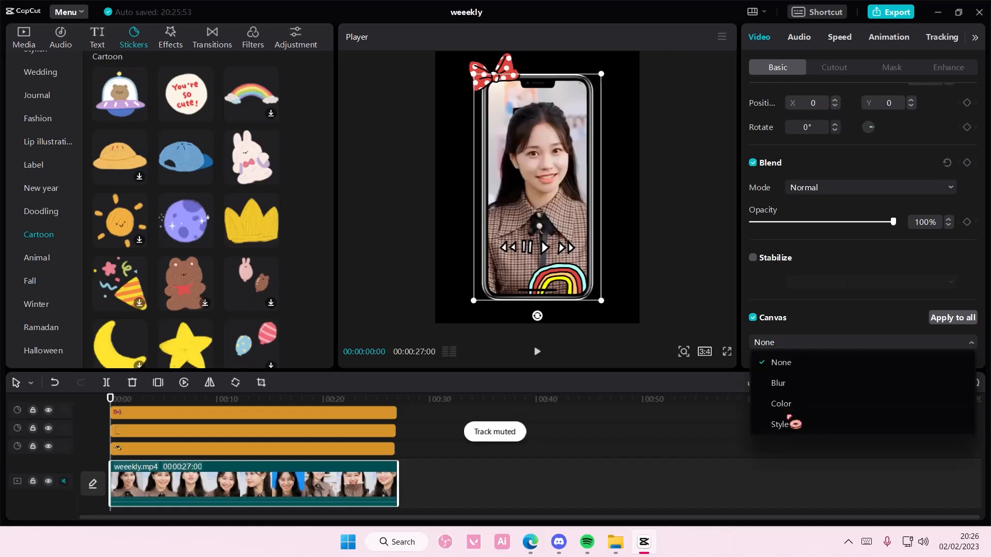
left_click(777, 425)
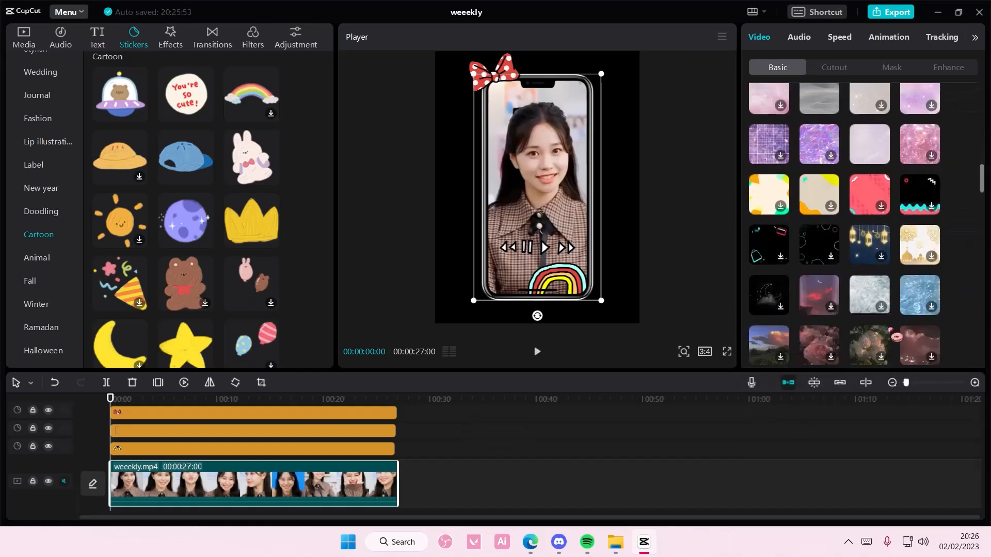
Apply the pink LOVE MYSELF heart-pattern canvas background and replay the preview
scroll("down", 3)
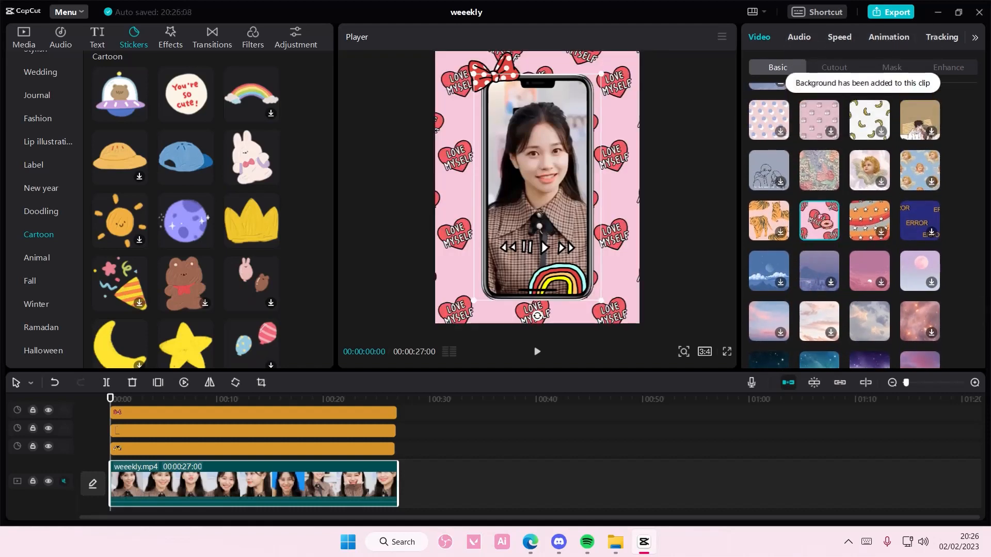
left_click(818, 120)
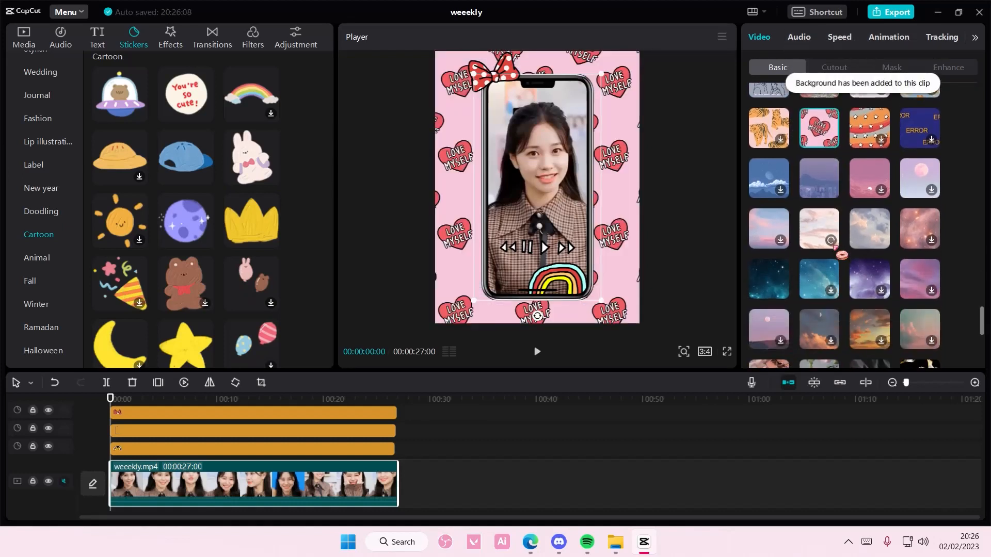
left_click(768, 183)
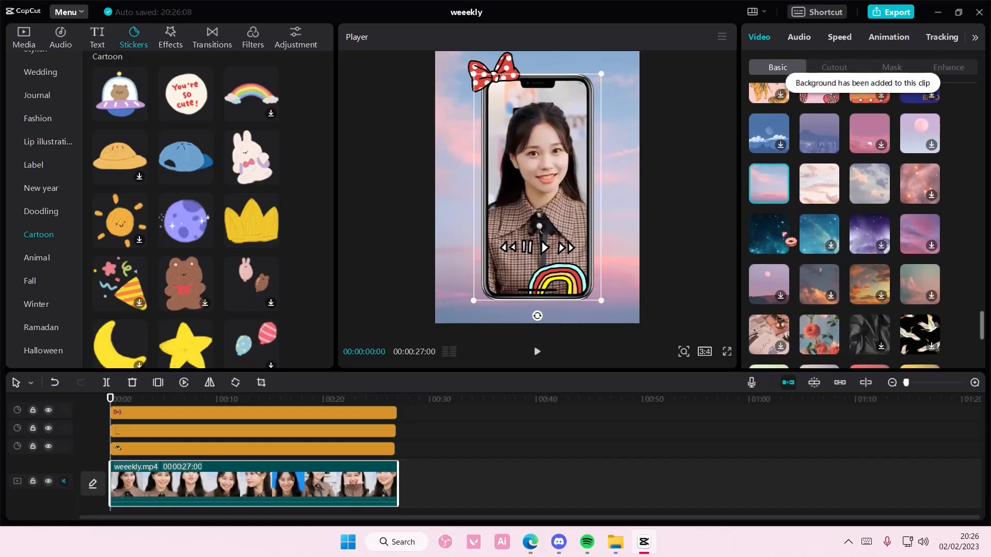
scroll("down", 3)
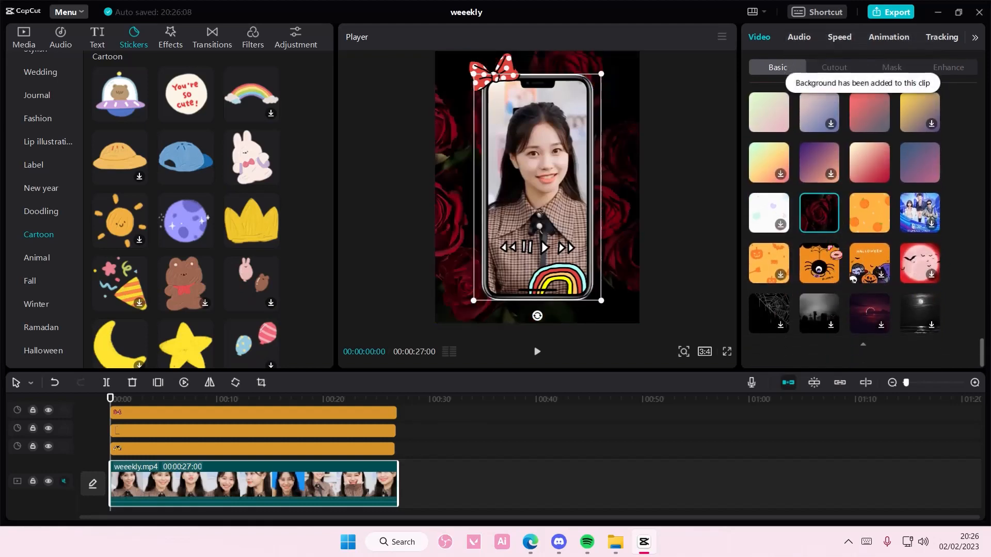
scroll("down", 3)
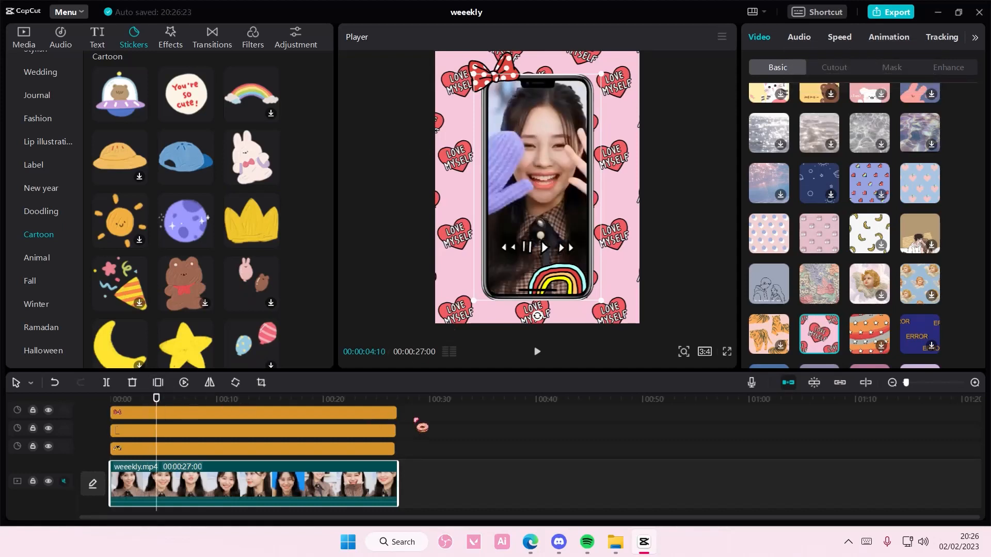
left_click(536, 351)
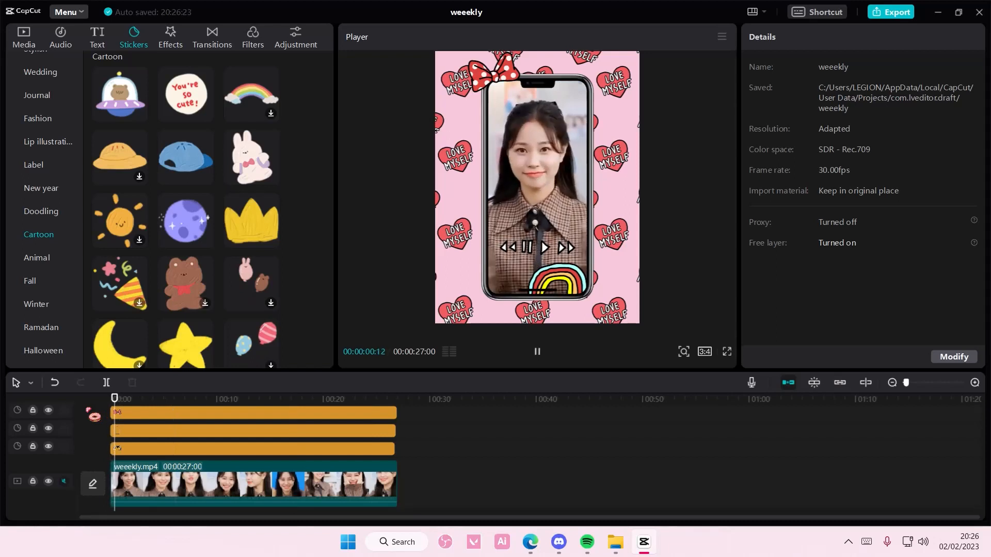